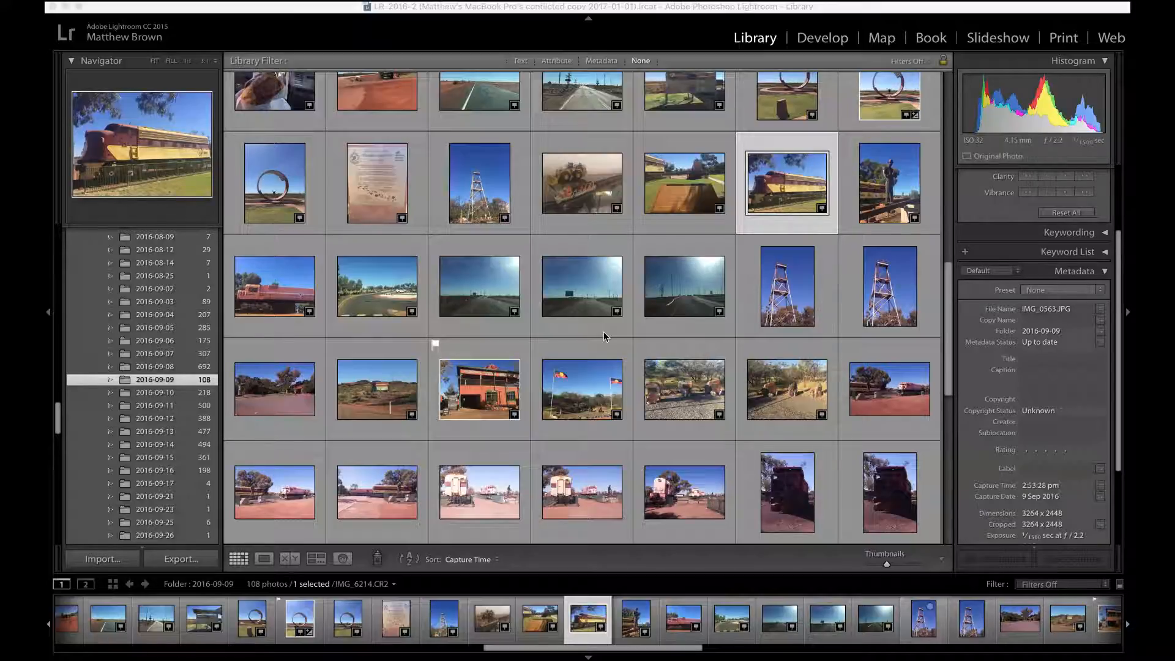
{"action": "mouse_move", "coordinate": [660, 213]}
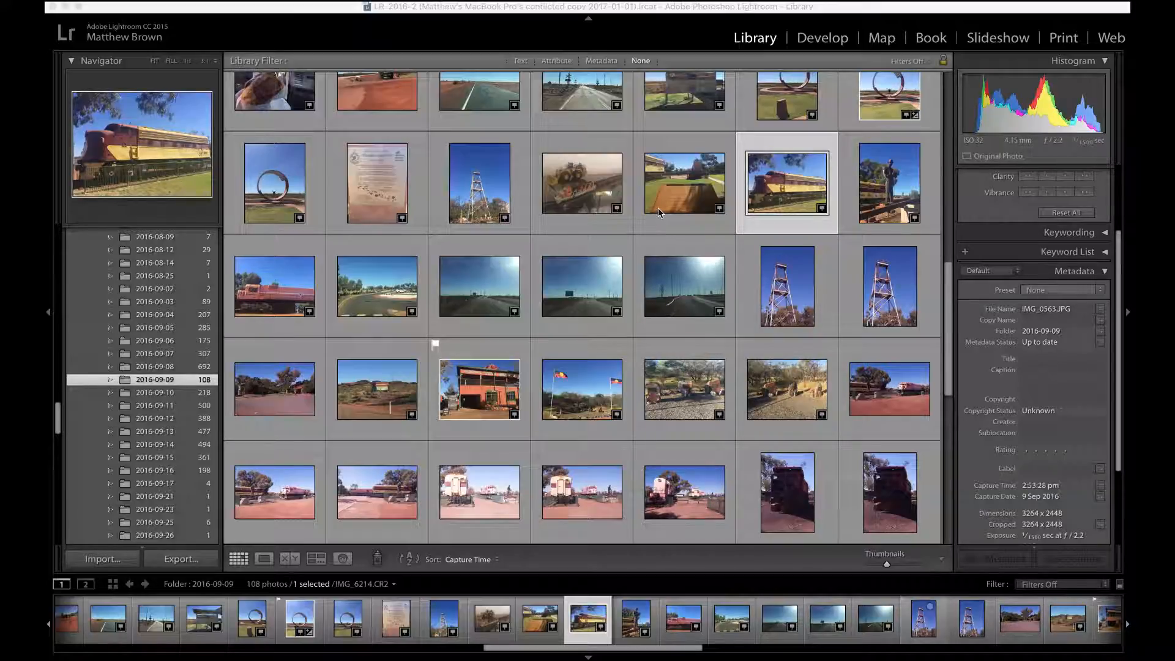
{"action": "mouse_move", "coordinate": [789, 155]}
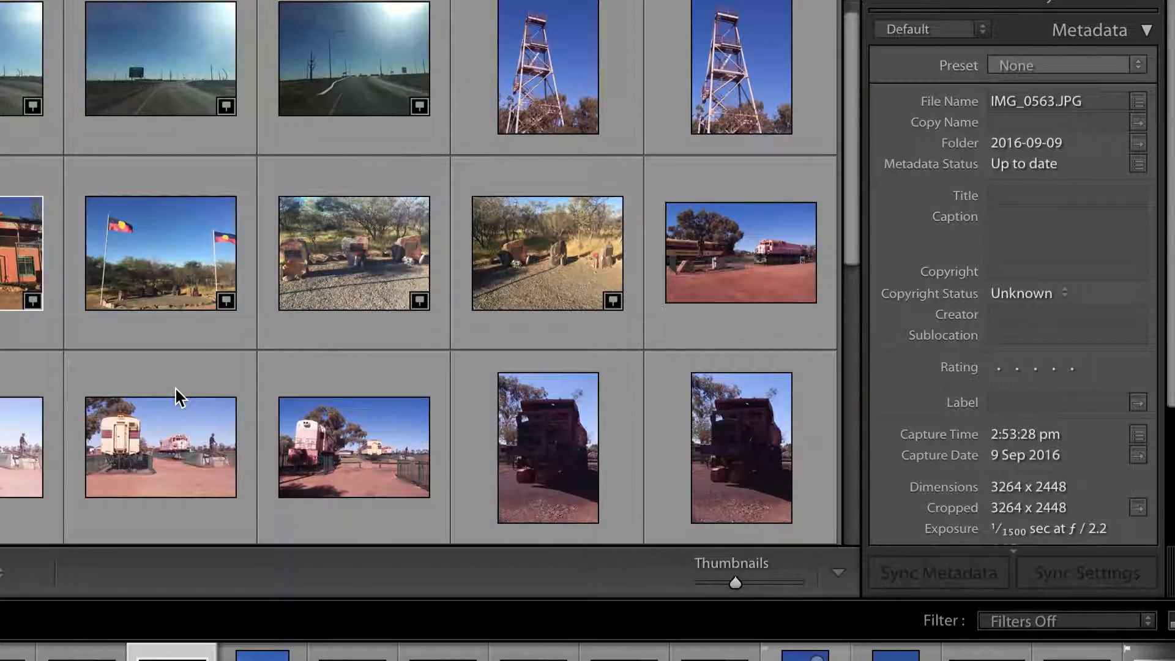
{"action": "mouse_move", "coordinate": [183, 399]}
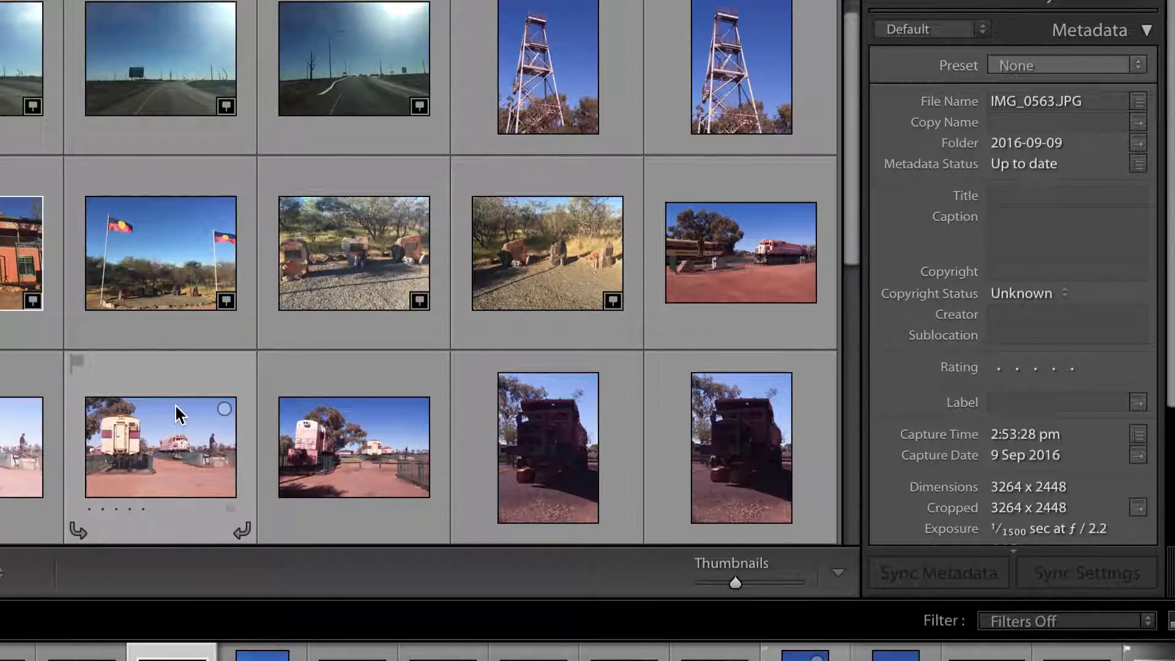
- Filter the 2016-09-09 folder by metadata to the 29 Canon EOS 500D photos
{"action": "left_click", "coordinate": [161, 448]}
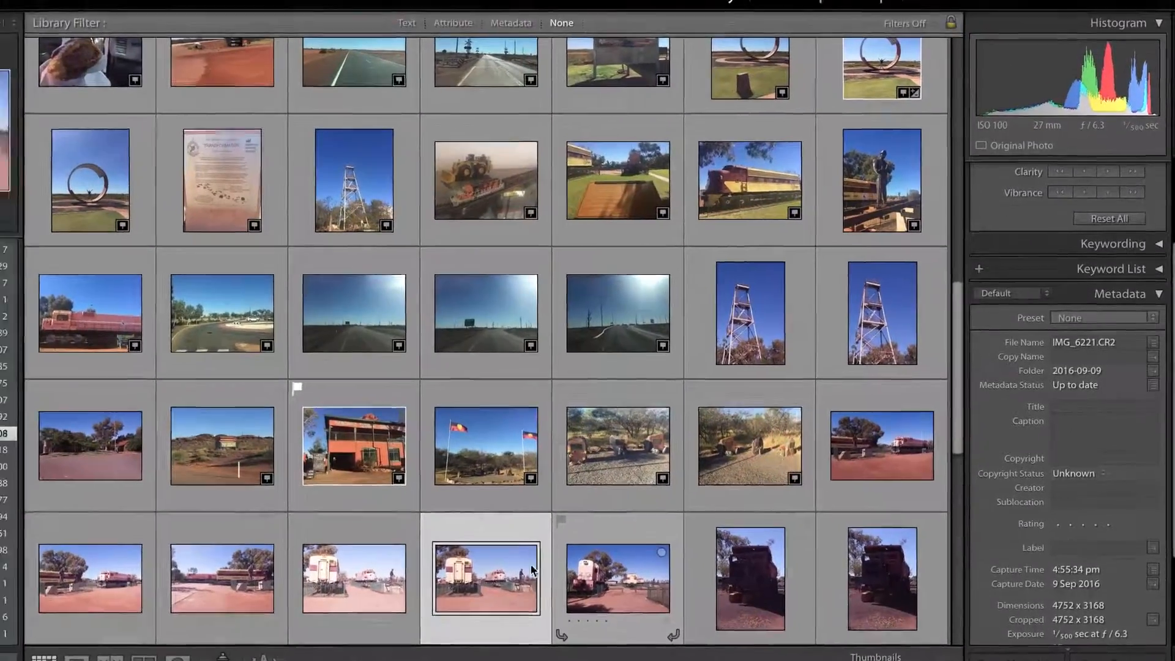
{"action": "left_click", "coordinate": [903, 23]}
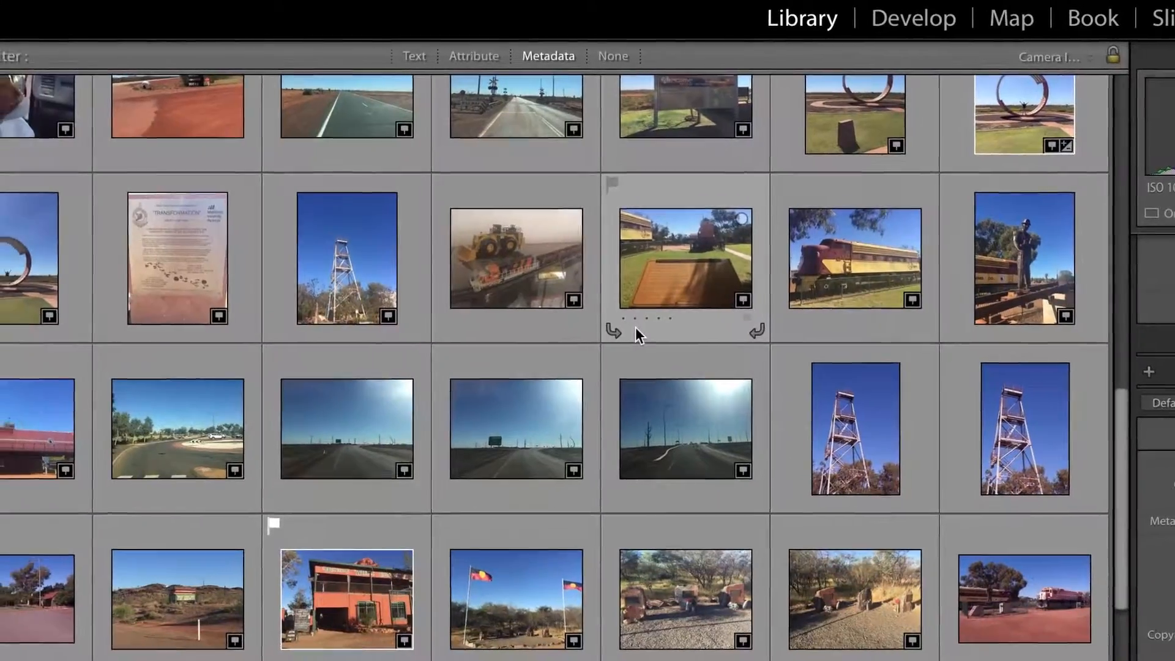
{"action": "left_click", "coordinate": [549, 56]}
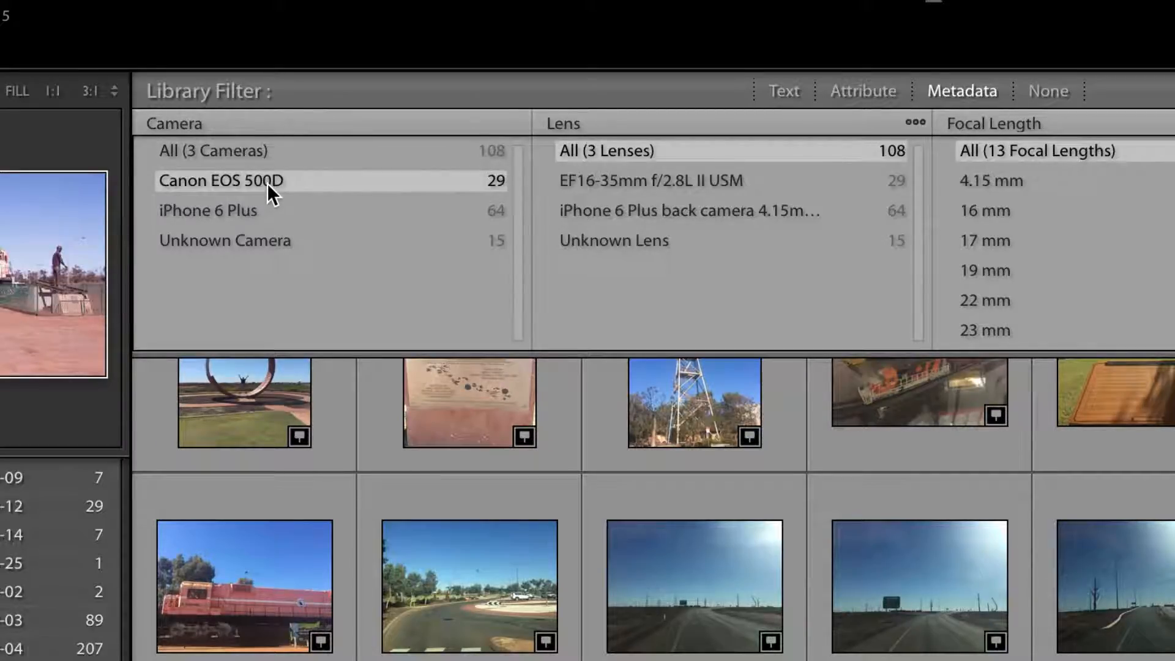
{"action": "left_click", "coordinate": [221, 181]}
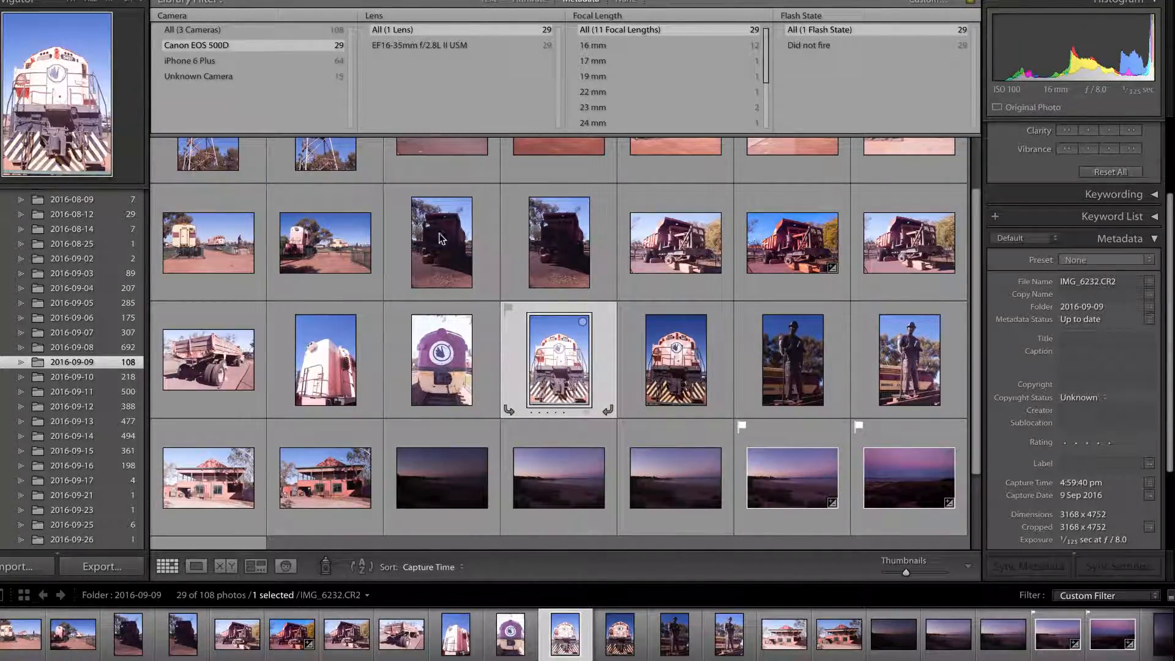
- Select all 29 filtered Canon EOS 500D photos in the grid
{"action": "left_click", "coordinate": [441, 241]}
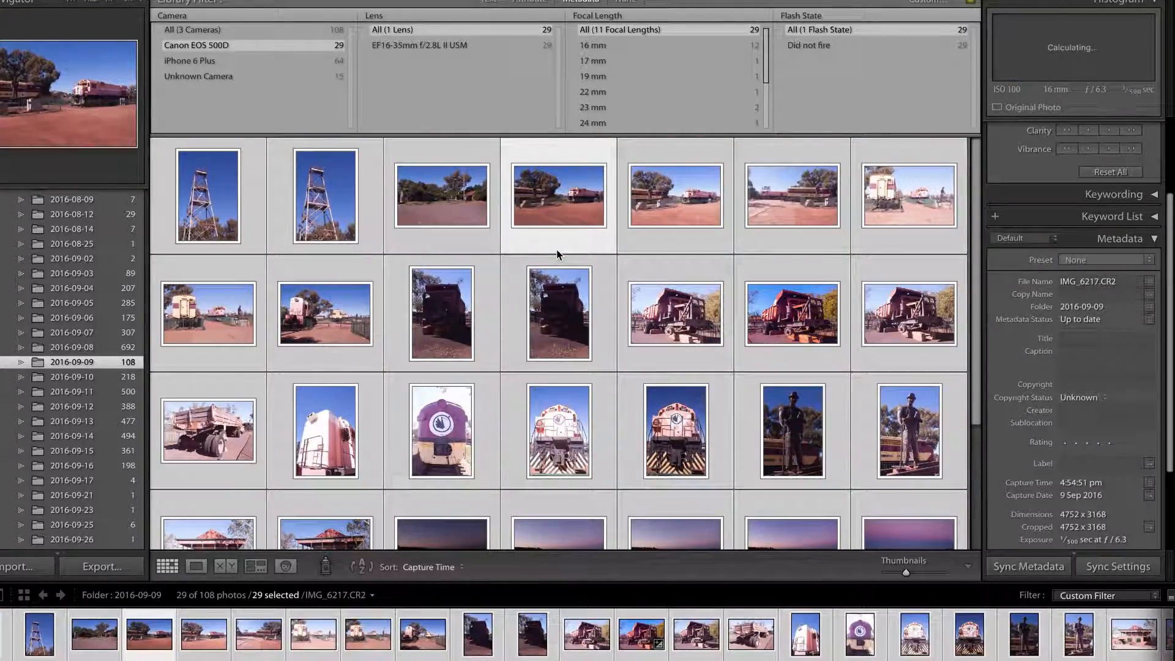
{"action": "mouse_move", "coordinate": [776, 380]}
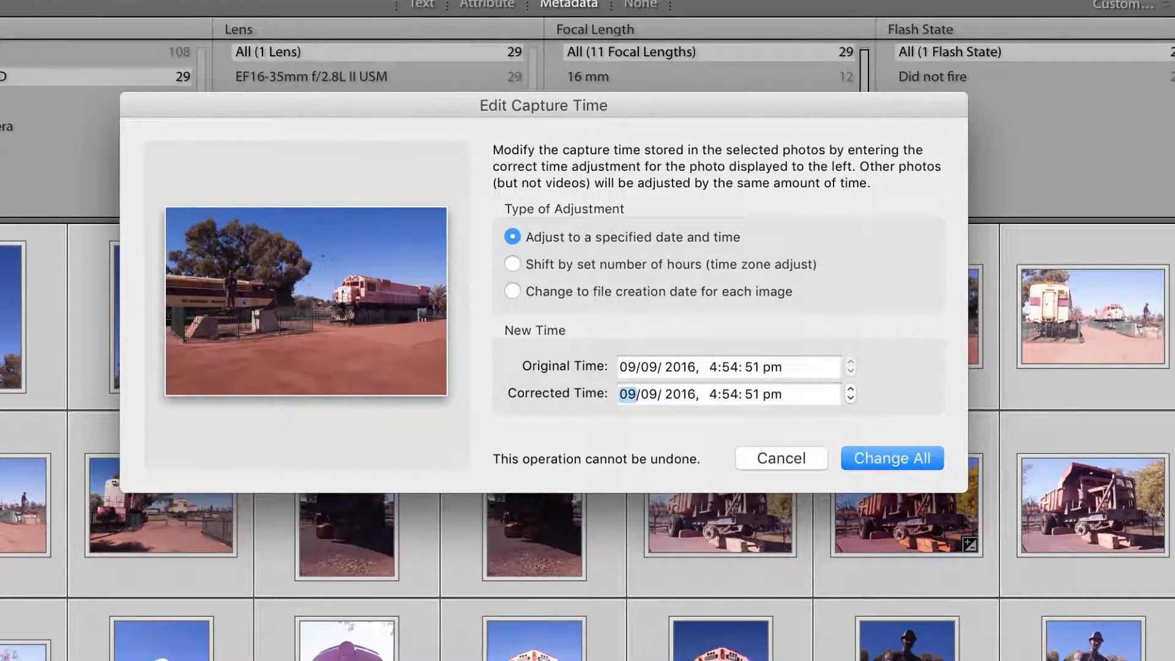
{"action": "mouse_move", "coordinate": [411, 130]}
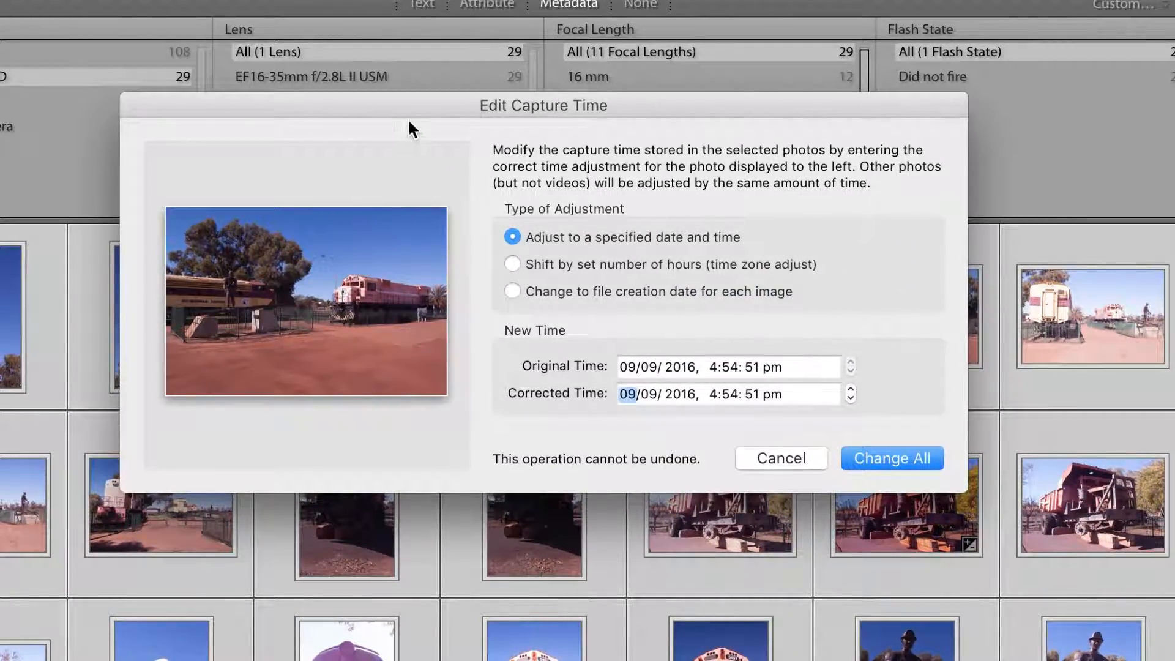
{"action": "mouse_move", "coordinate": [738, 421]}
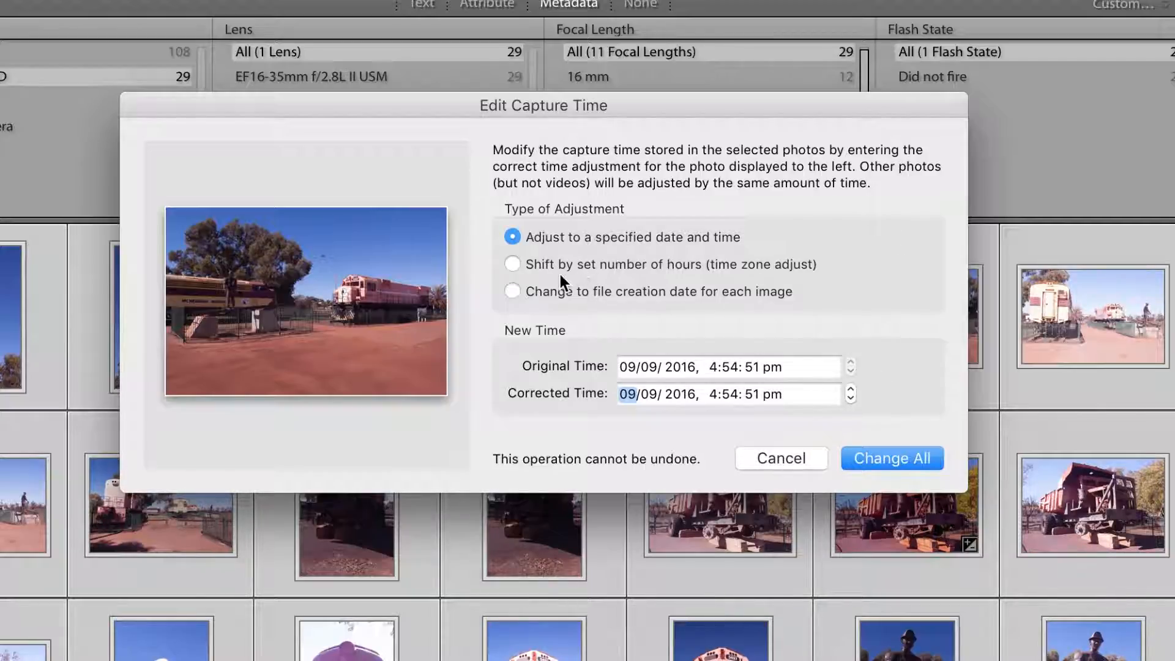
{"action": "mouse_move", "coordinate": [612, 280]}
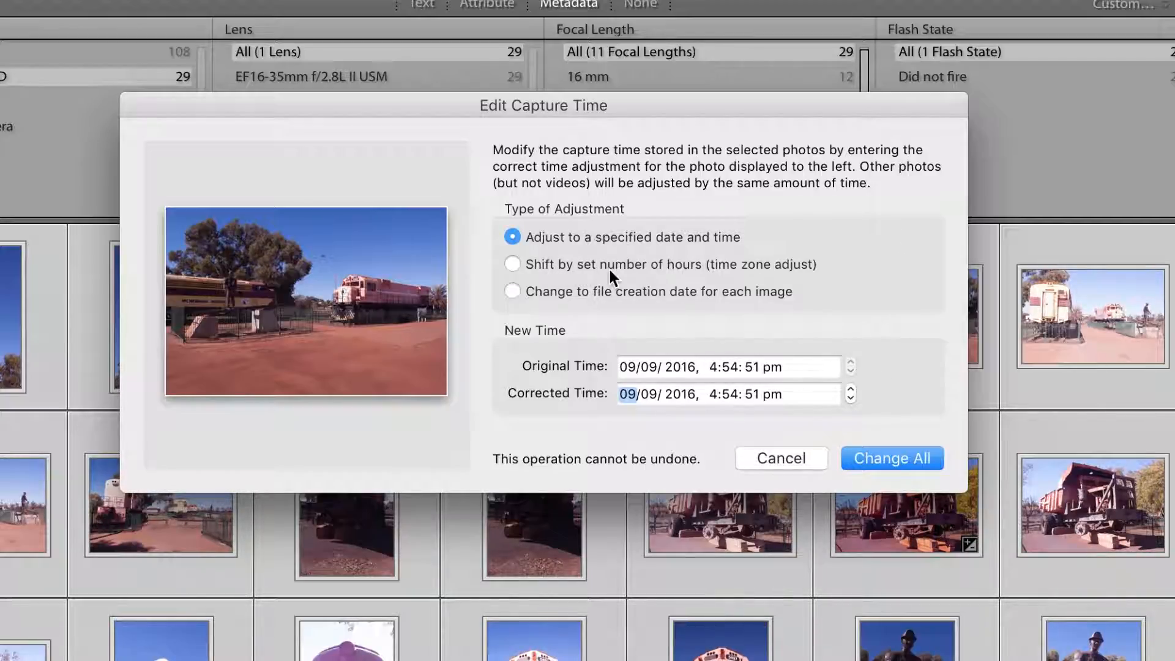
{"action": "mouse_move", "coordinate": [555, 343]}
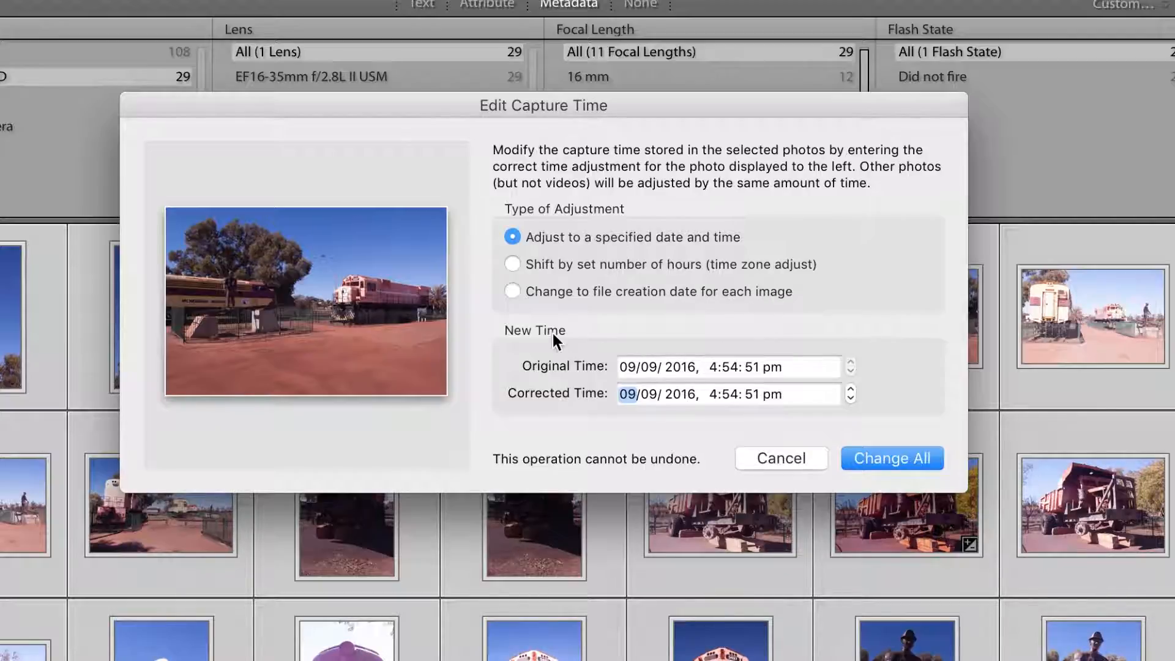
{"action": "mouse_move", "coordinate": [656, 301]}
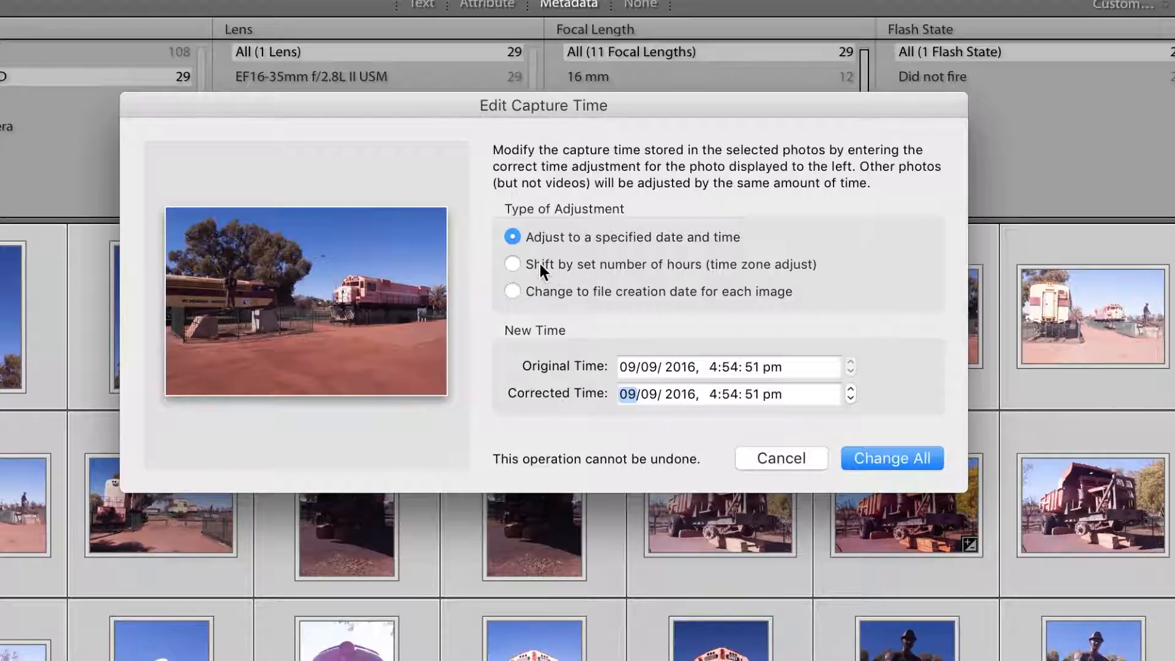
- Choose a -2 hour shift in Edit Capture Time, so 4:54:51 pm becomes 2:54:51 pm
{"action": "left_click", "coordinate": [512, 265]}
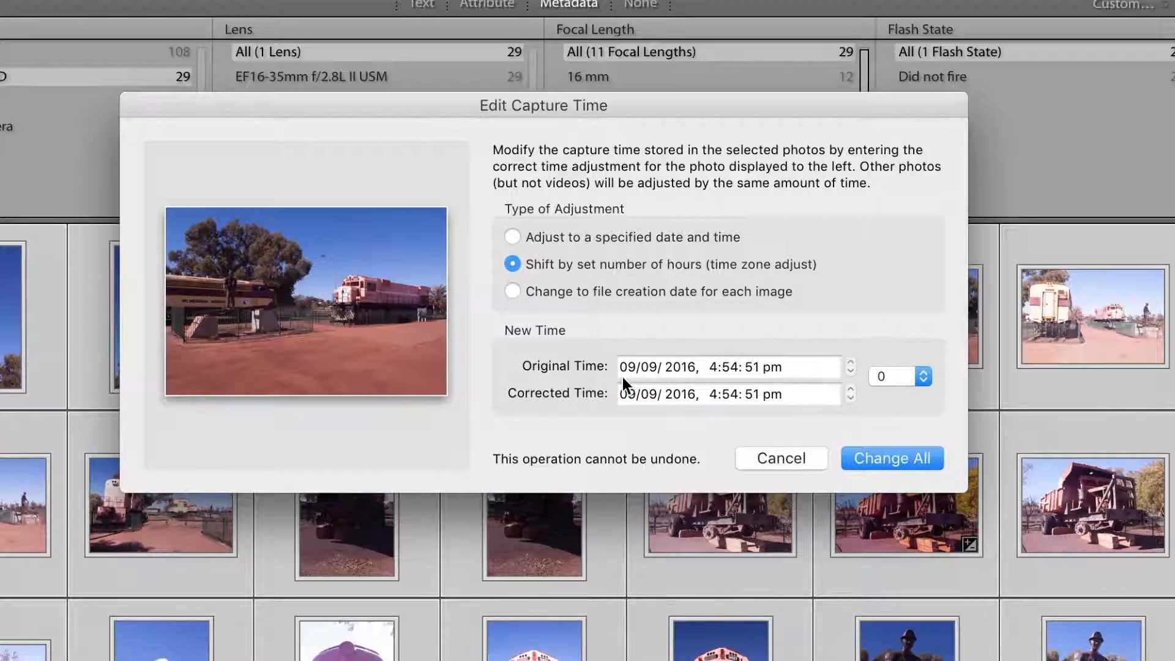
{"action": "left_click", "coordinate": [923, 376]}
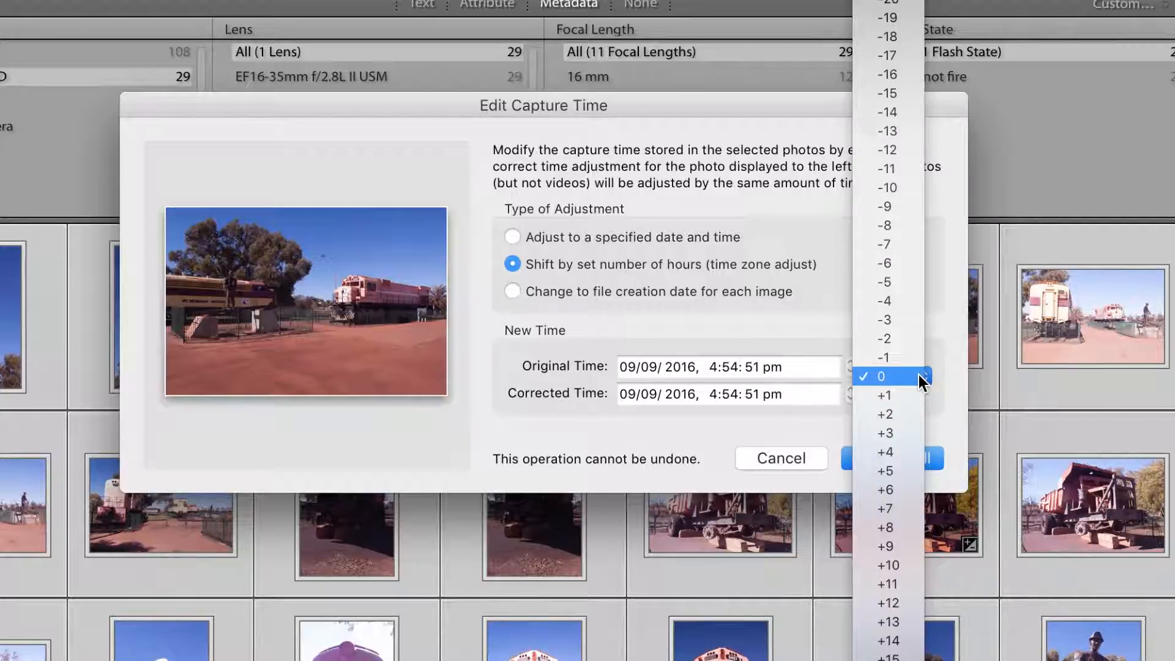
{"action": "mouse_move", "coordinate": [905, 338]}
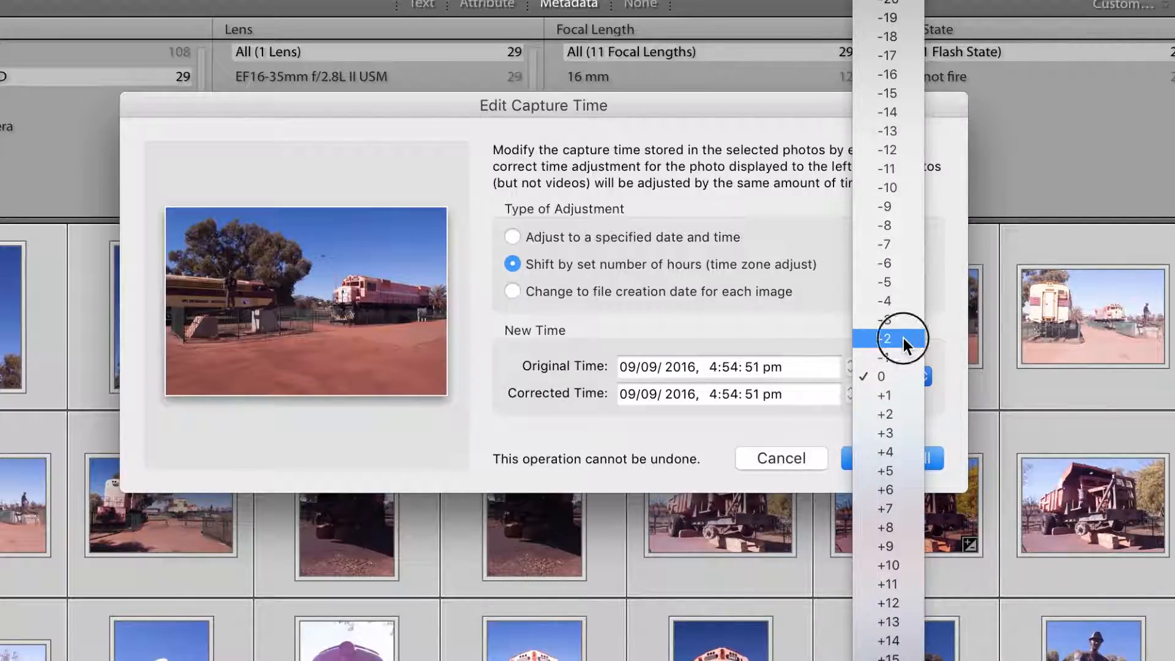
{"action": "left_click", "coordinate": [887, 338]}
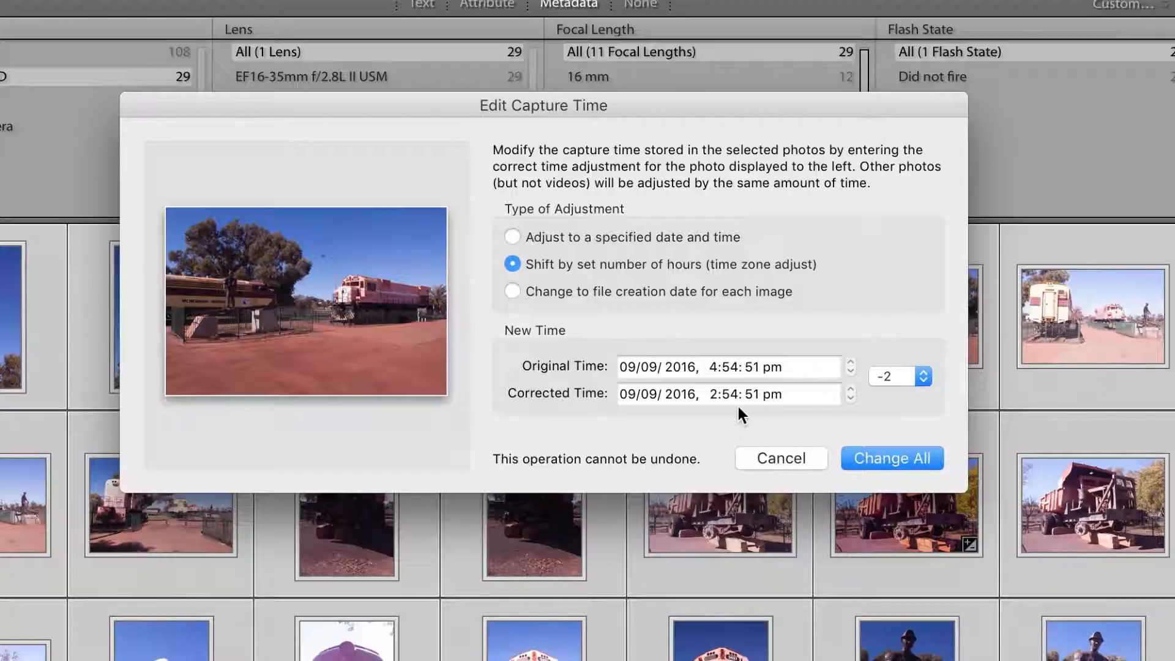
{"action": "mouse_move", "coordinate": [771, 405]}
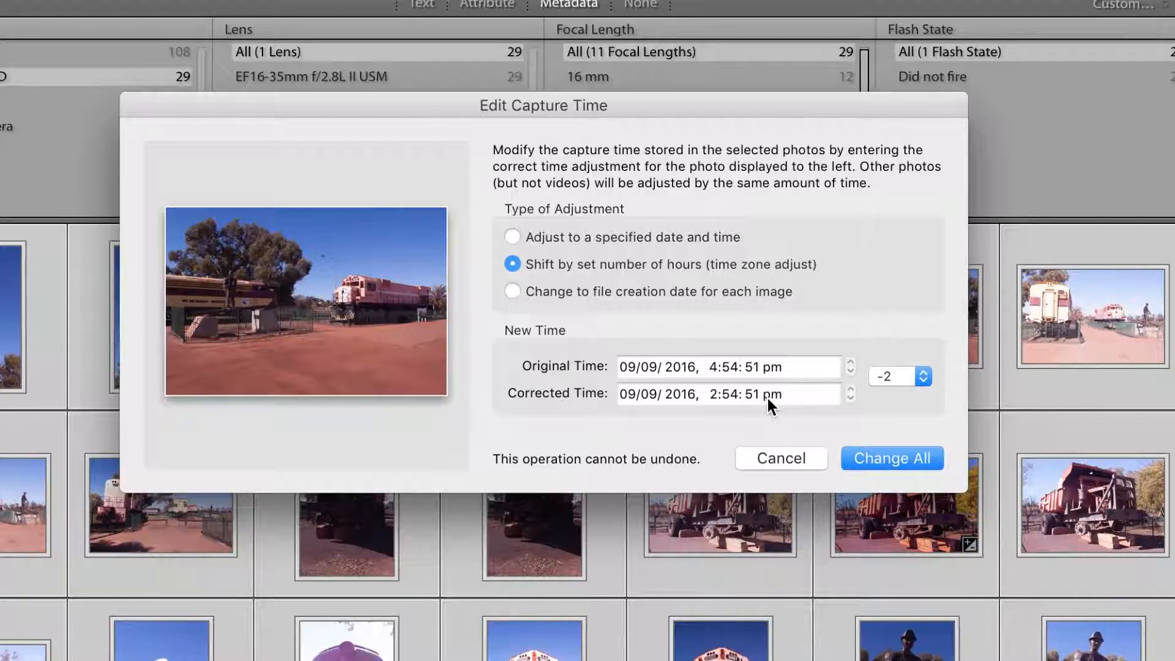
{"action": "mouse_move", "coordinate": [546, 260]}
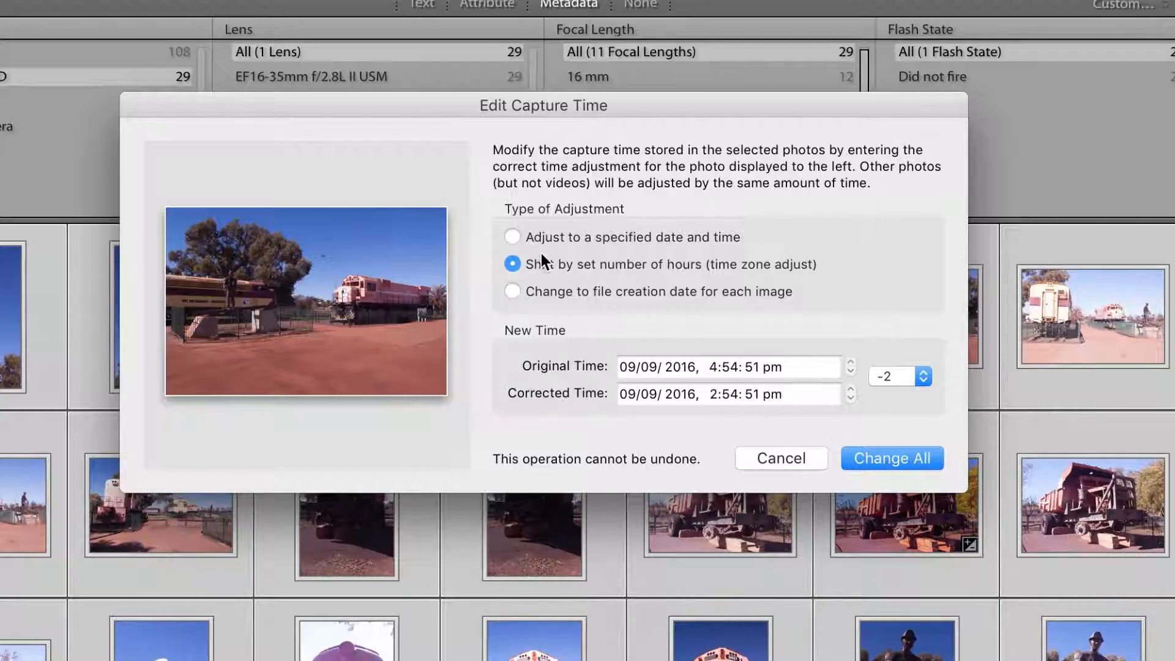
- Set the corrected time's hour to 2 and apply Change All to the 29 photos
{"action": "left_click", "coordinate": [512, 238]}
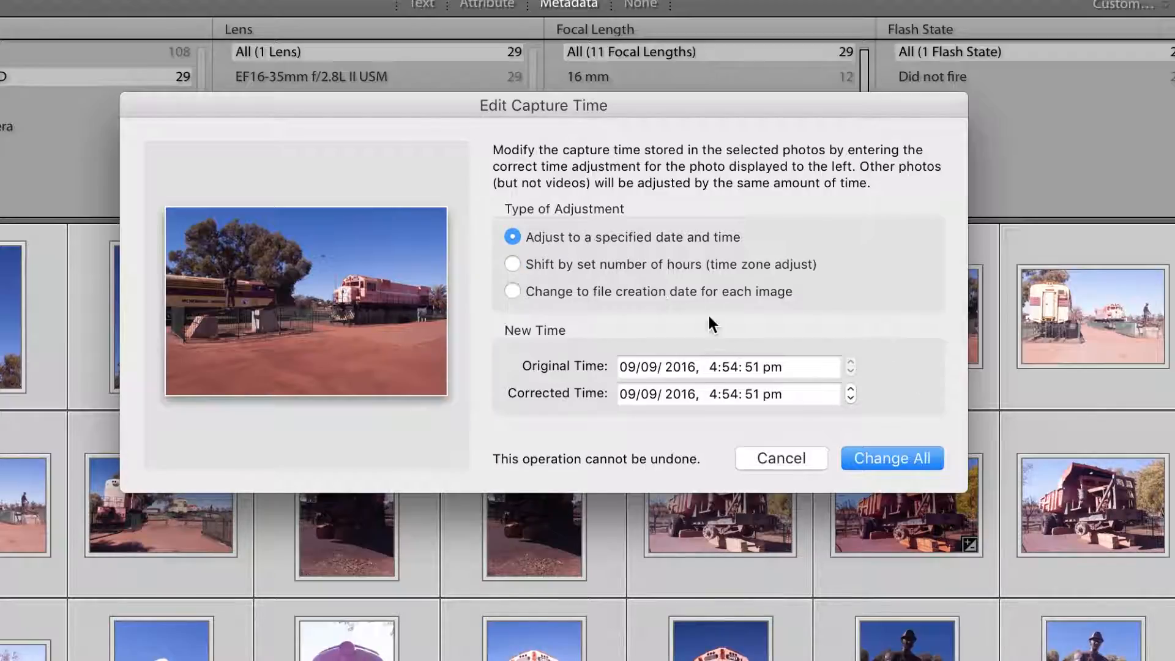
{"action": "left_click", "coordinate": [711, 395]}
{"action": "type", "text": "2"}
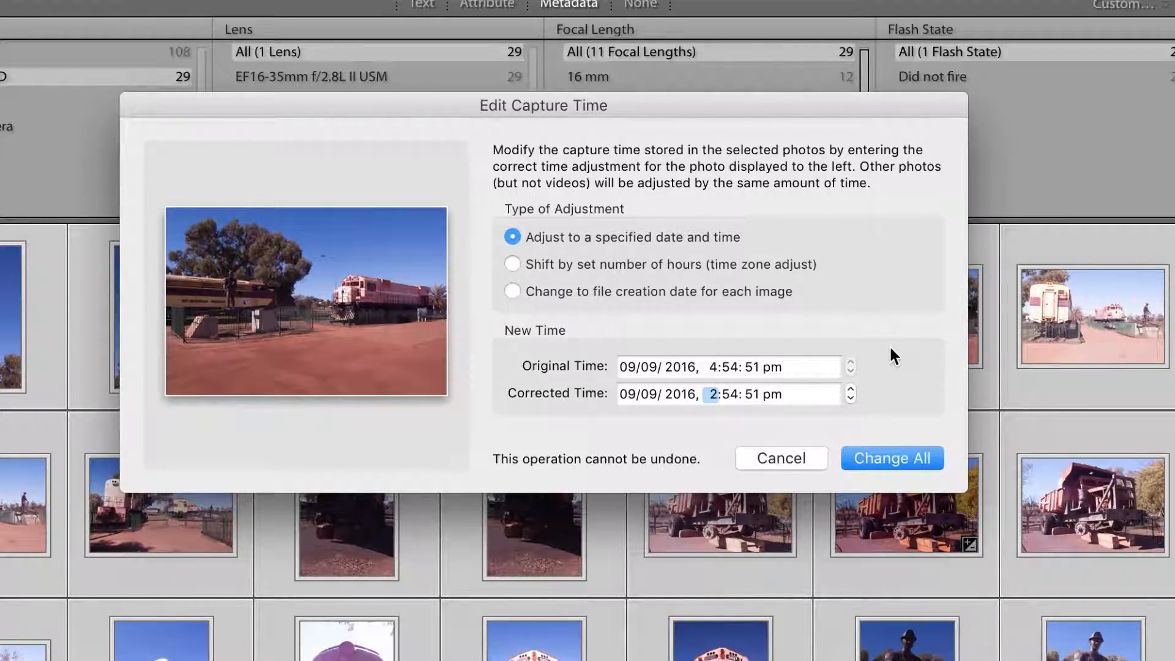
{"action": "mouse_move", "coordinate": [857, 444]}
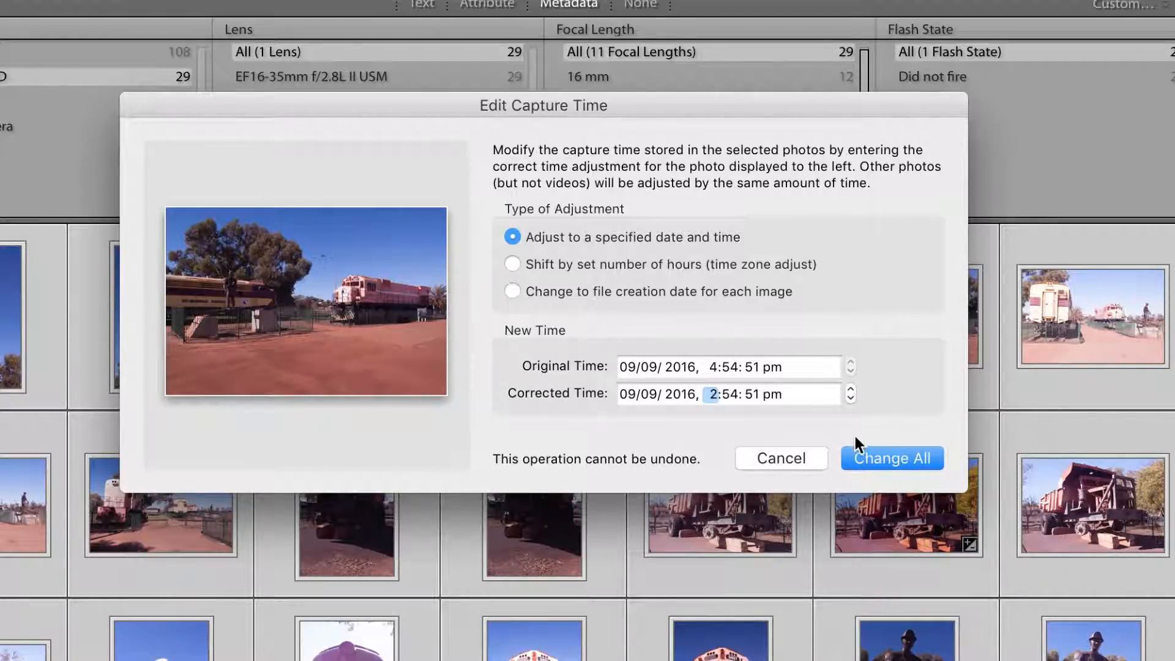
{"action": "mouse_move", "coordinate": [776, 439]}
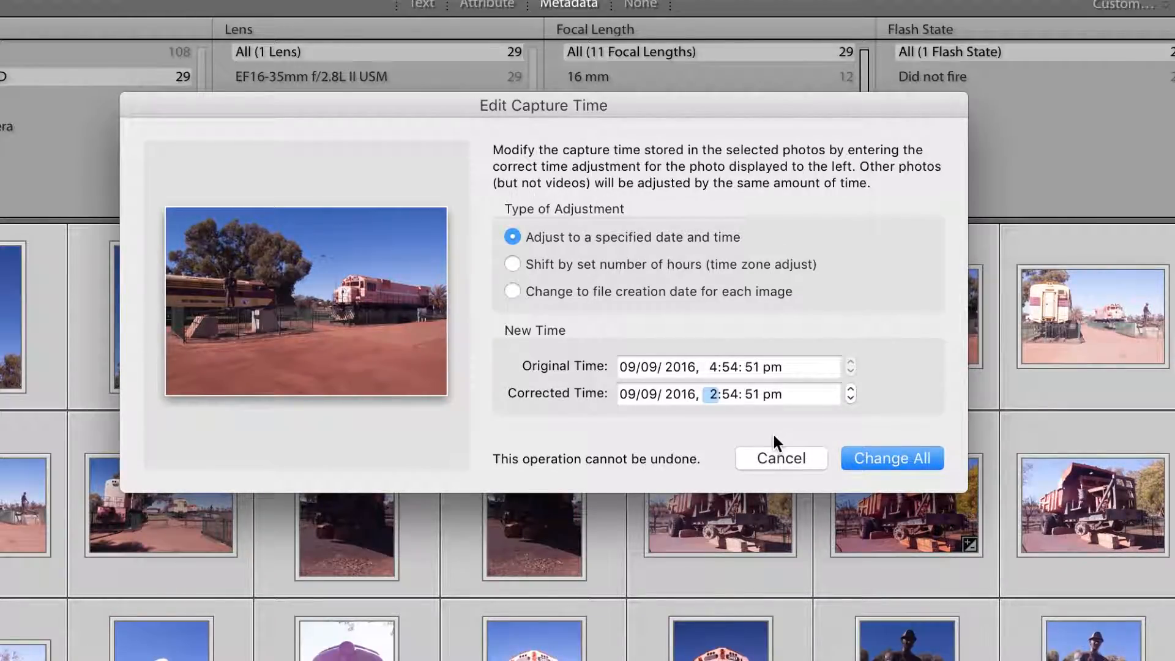
{"action": "left_click", "coordinate": [731, 395]}
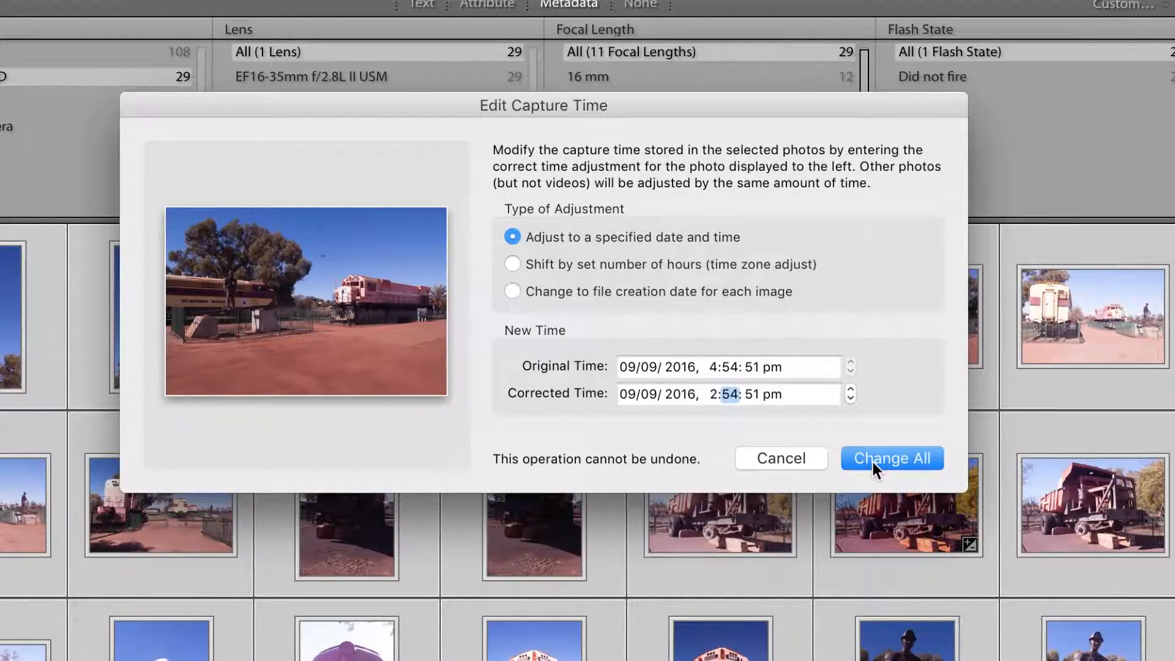
{"action": "left_click", "coordinate": [892, 458]}
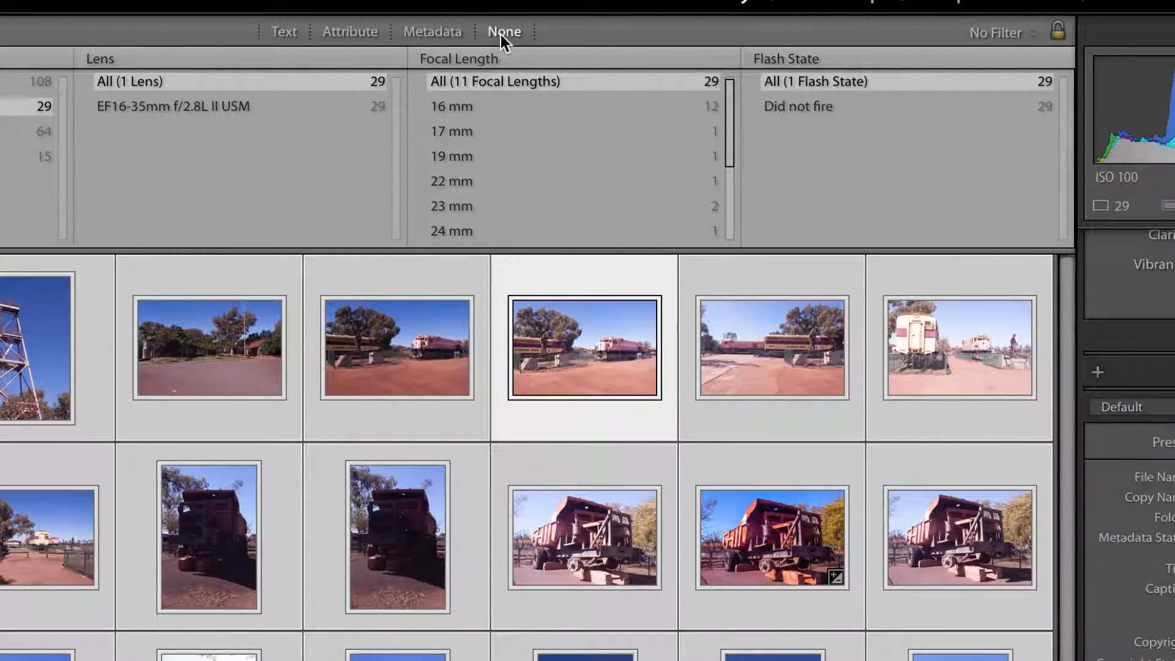
{"action": "mouse_move", "coordinate": [813, 262]}
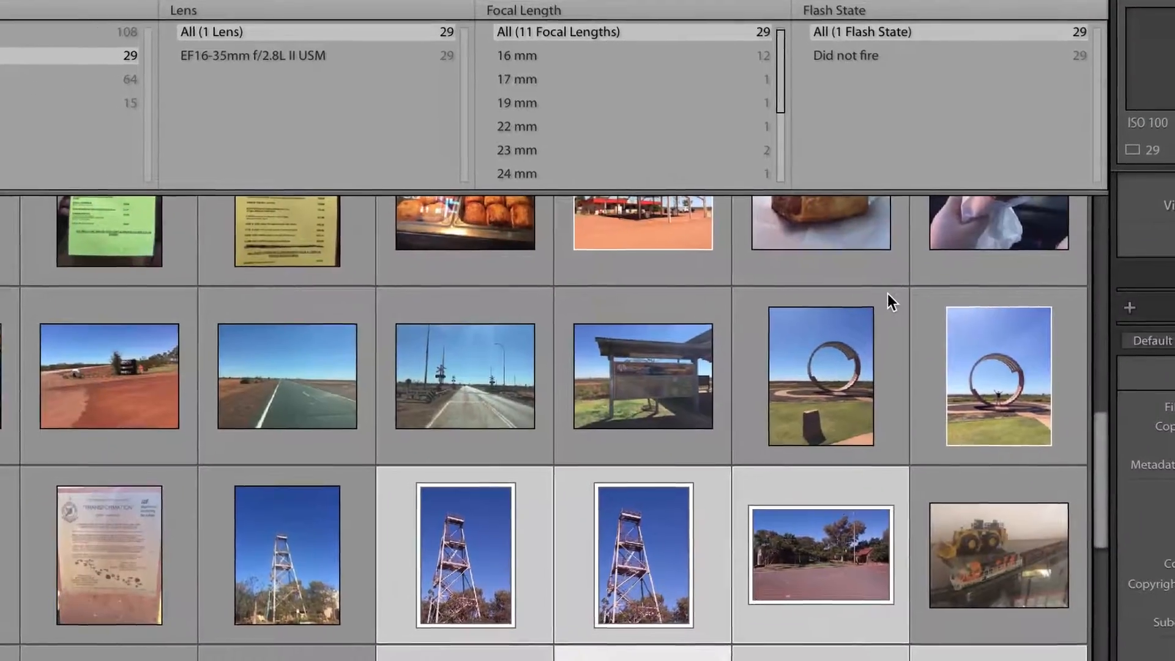
- Check a Canon photo now reads about 2:54 pm among the iPhone photos and view it larger
{"action": "scroll", "scroll_direction": "down", "scroll_amount": 3}
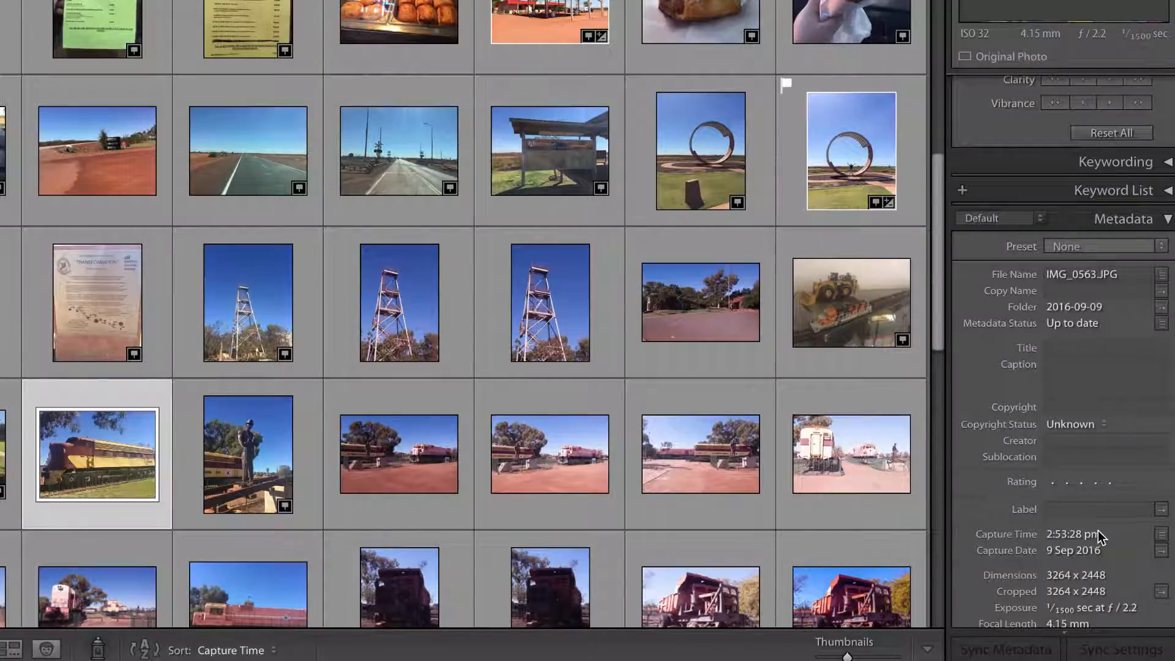
{"action": "left_click", "coordinate": [548, 453]}
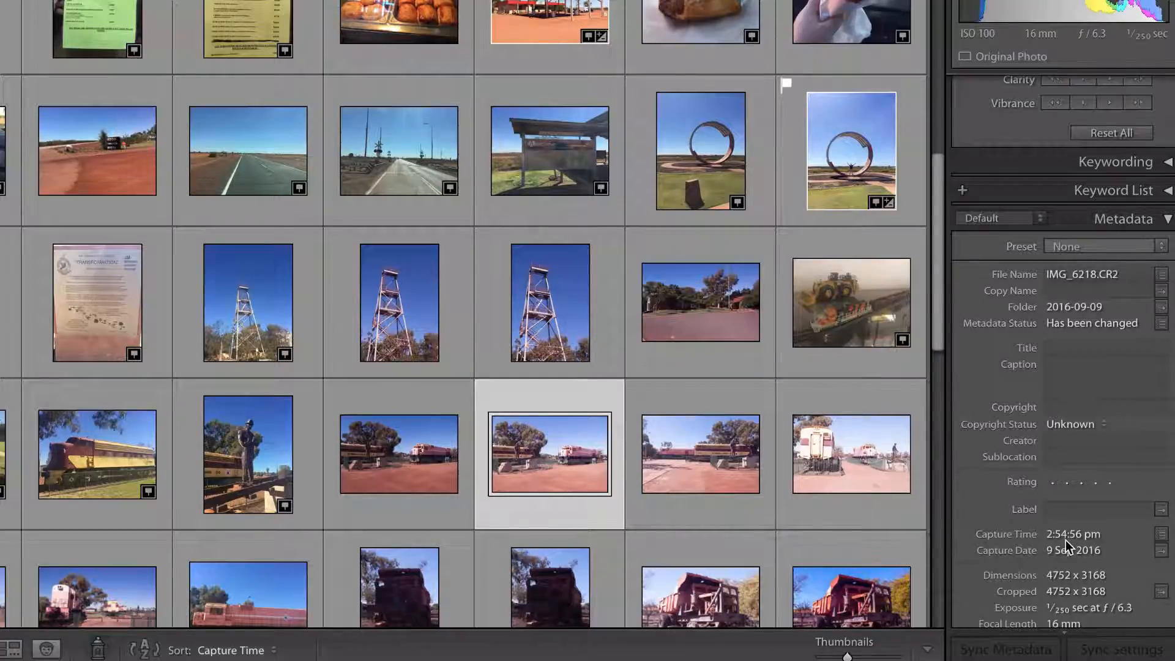
{"action": "left_click", "coordinate": [549, 461]}
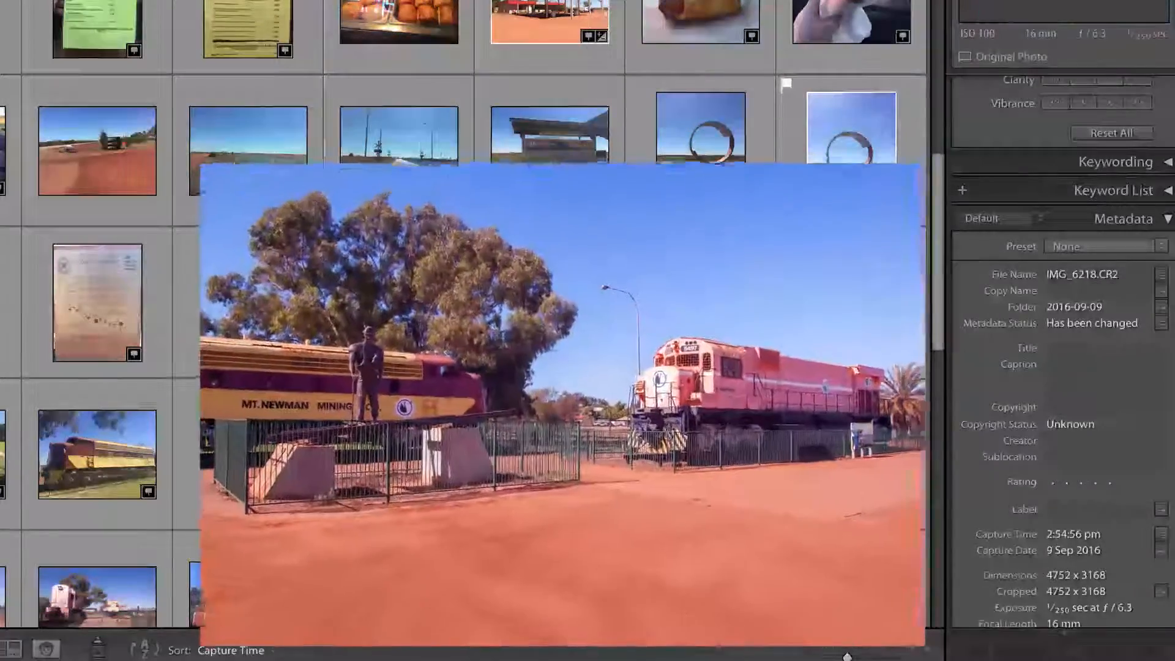